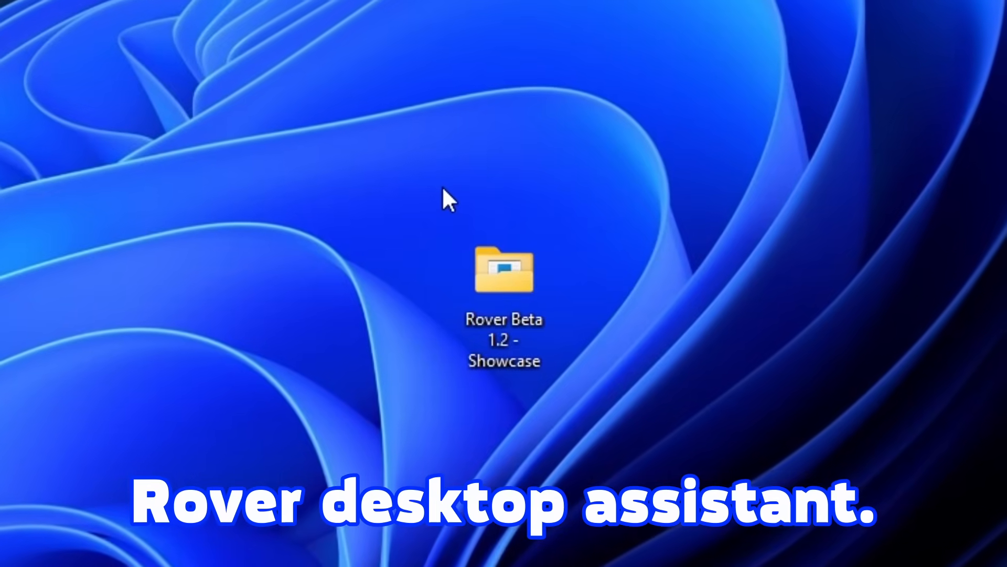
# - Select all of JunkCleaner.exe, Rover.exe and RoverLock.exe in the showcase folder and copy them to the desktop
pyautogui.doubleClick(505, 270)
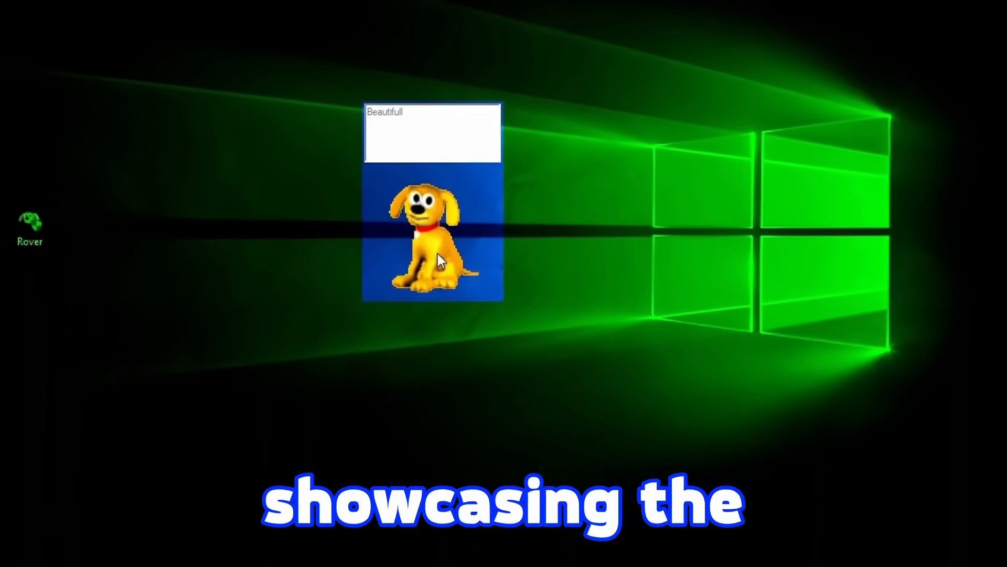
pyautogui.rightClick(431, 257)
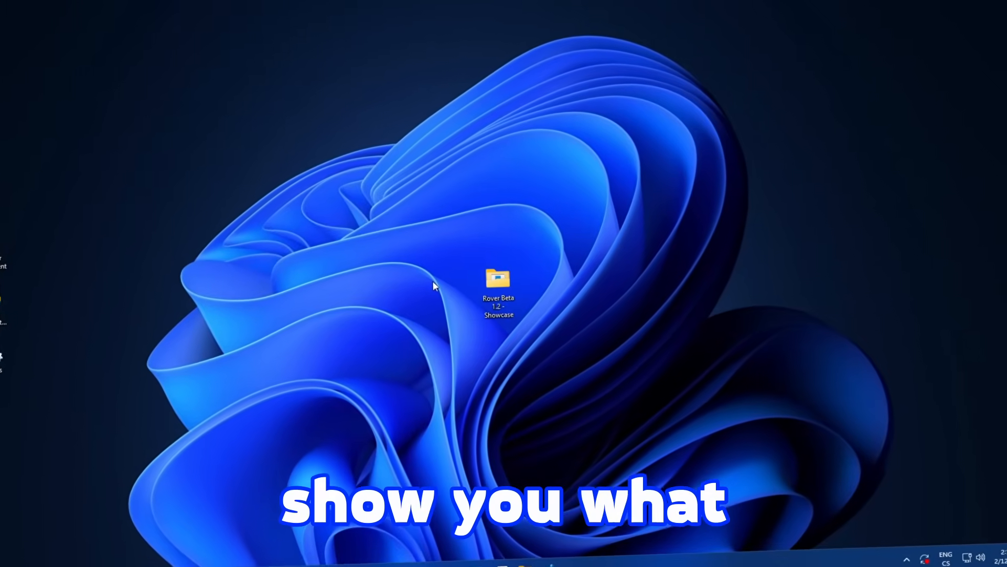
pyautogui.doubleClick(497, 278)
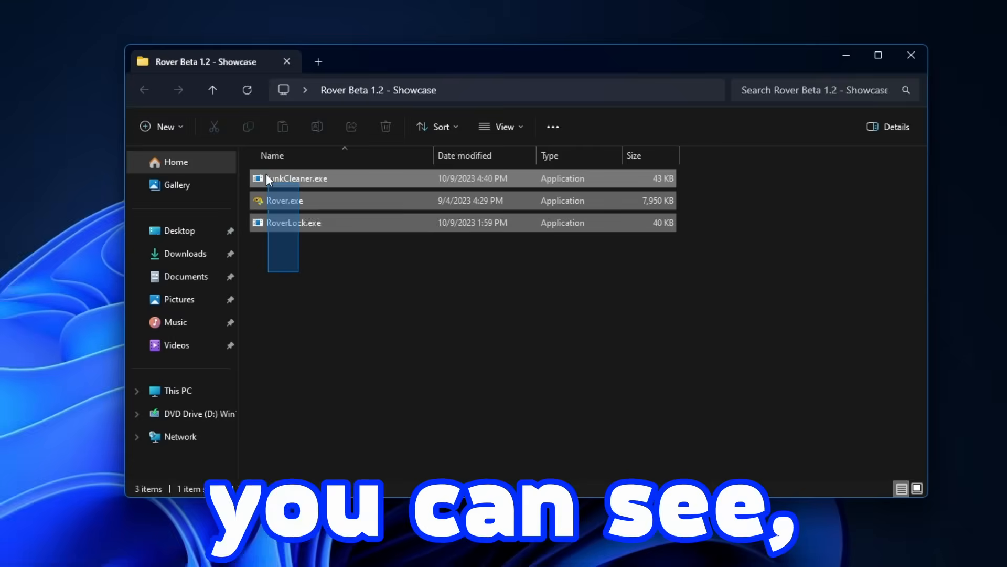
pyautogui.press('ctrl+a')
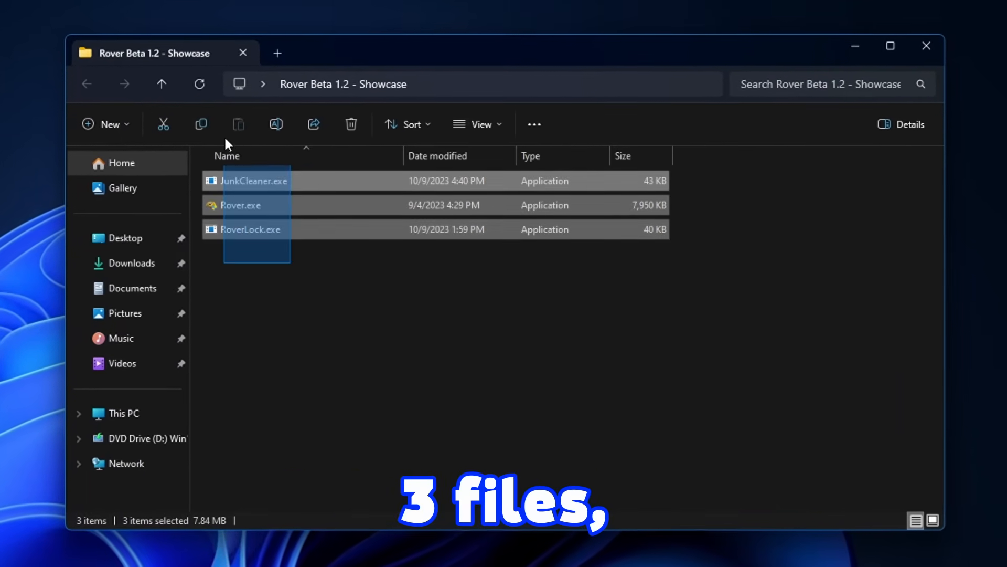
pyautogui.click(244, 180)
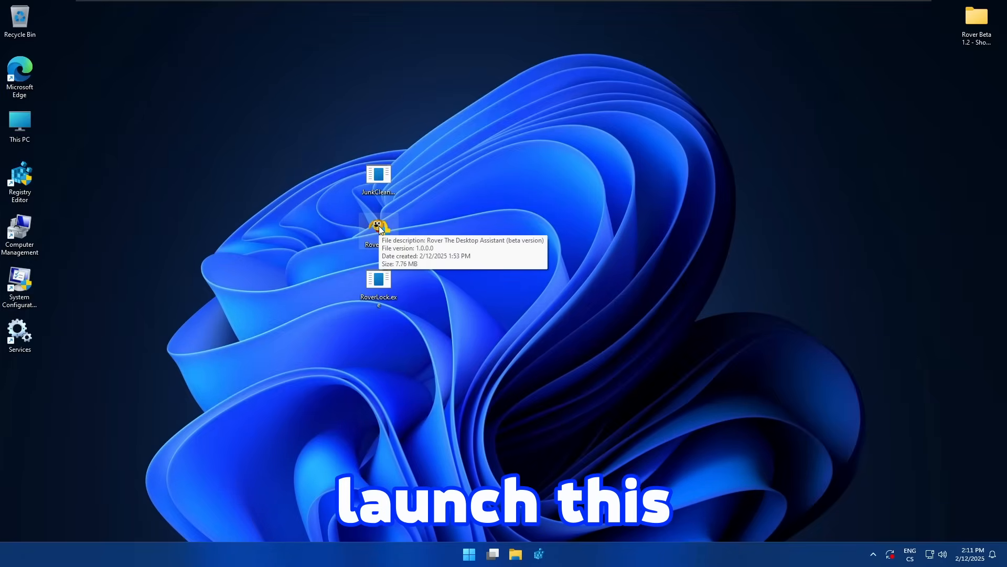
# - Launch Rover.exe and confirm first-run setup with name Clutter and language English (EN)
pyautogui.doubleClick(379, 225)
pyautogui.write('C')
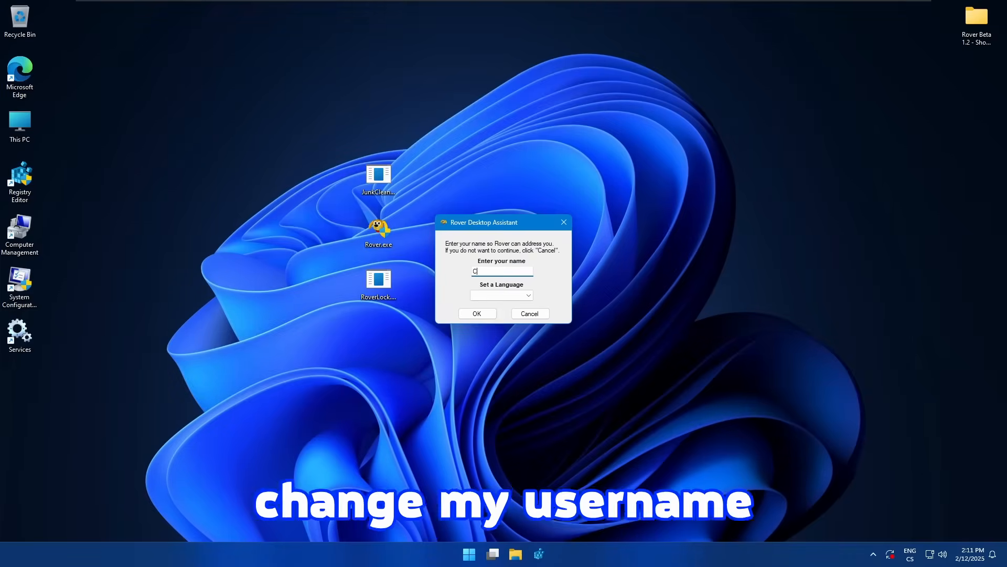
pyautogui.write('lutter')
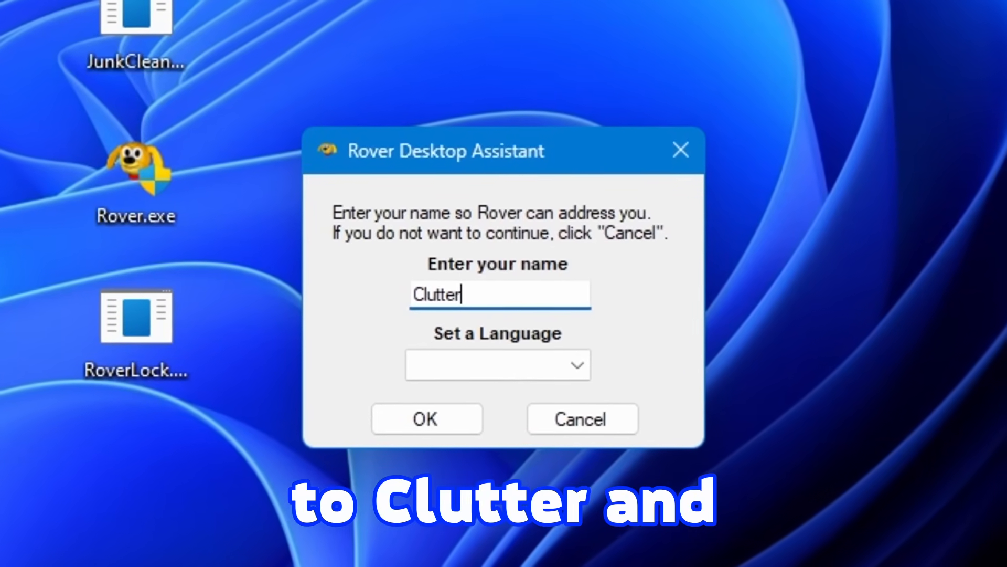
pyautogui.click(497, 364)
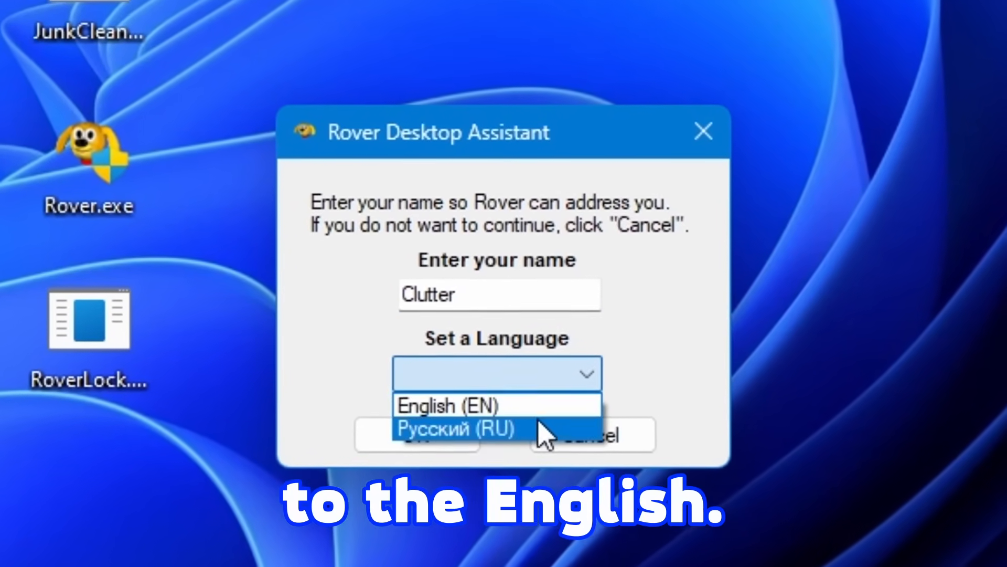
pyautogui.click(453, 429)
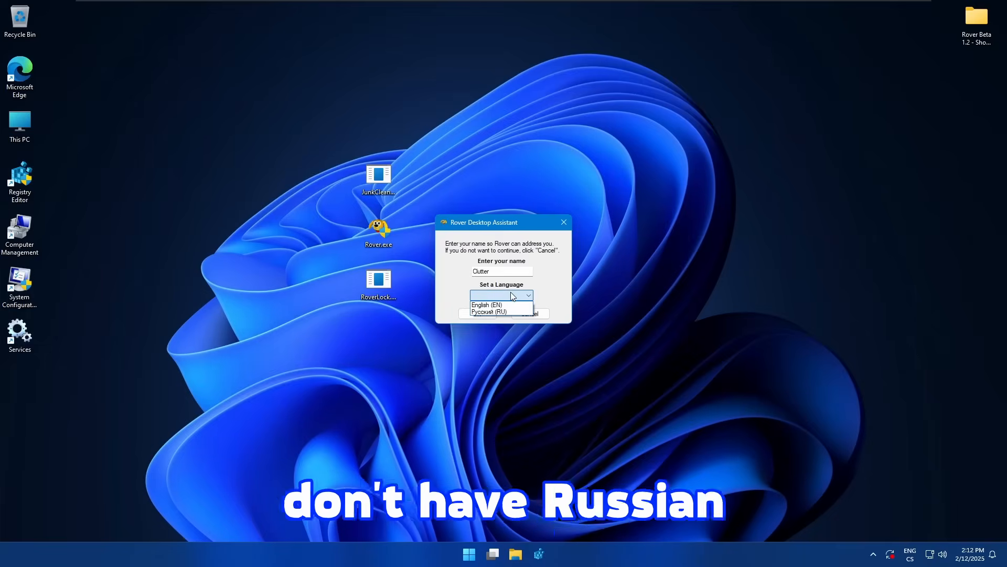
pyautogui.click(486, 304)
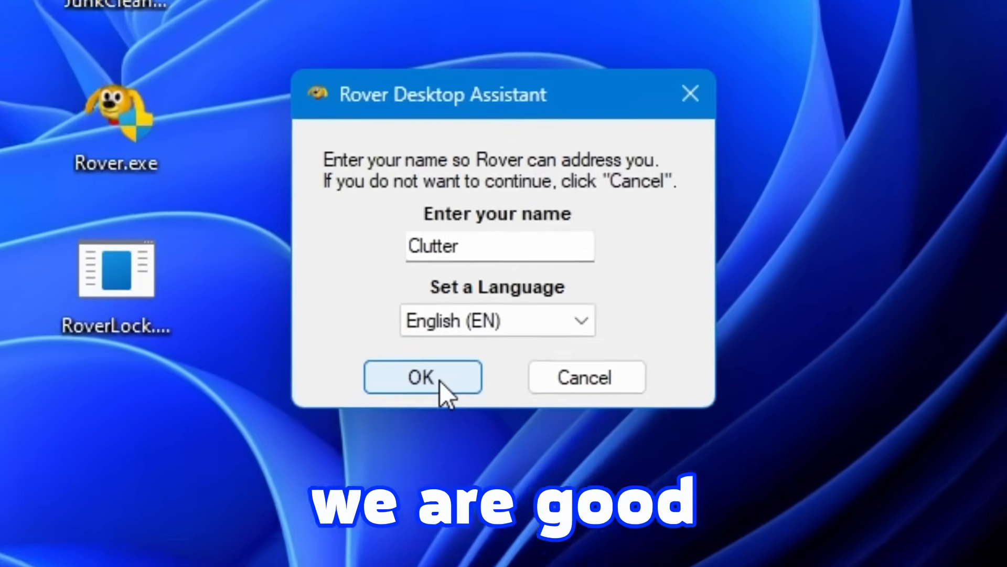
pyautogui.click(423, 377)
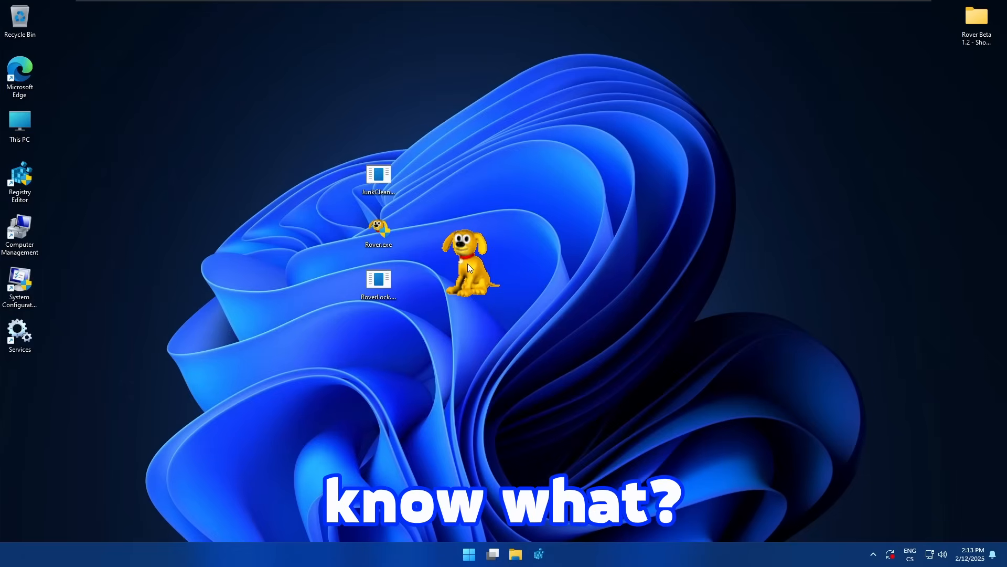
# - Bring up Rover's action menu showing the GDI effects list
pyautogui.rightClick(469, 266)
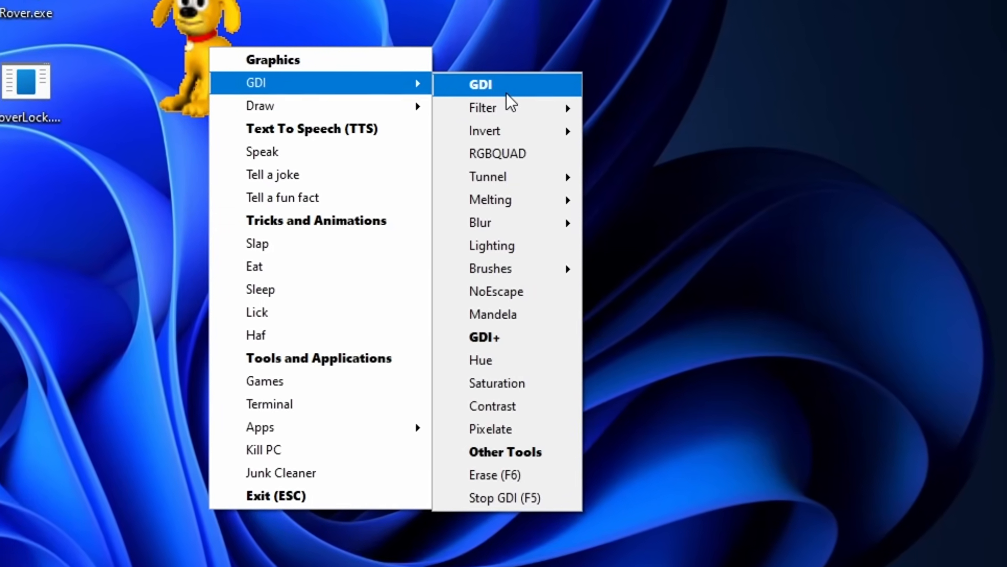
pyautogui.moveTo(508, 107)
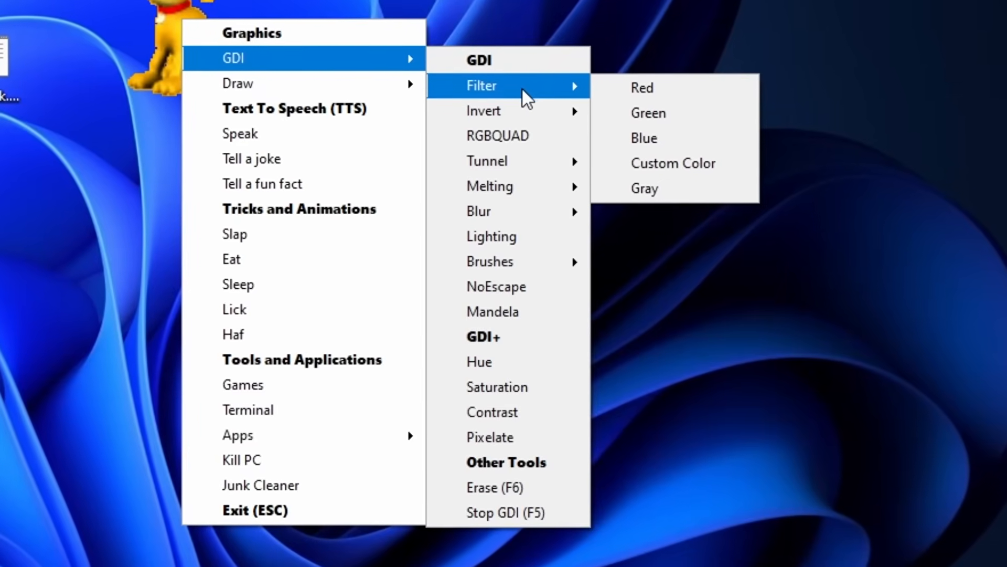
pyautogui.moveTo(508, 101)
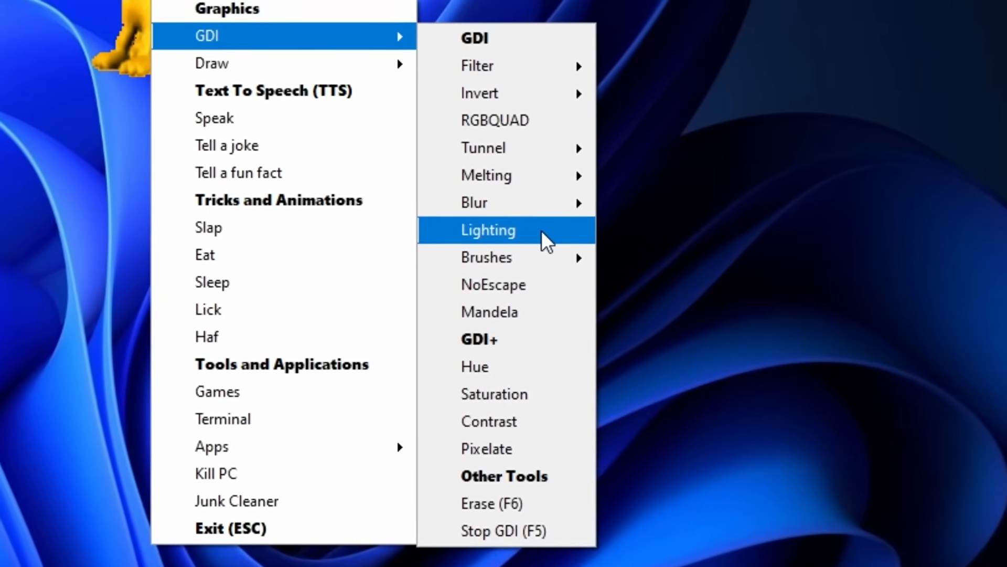
# - Run the Lighting GDI screen effect and let it play out
pyautogui.click(488, 230)
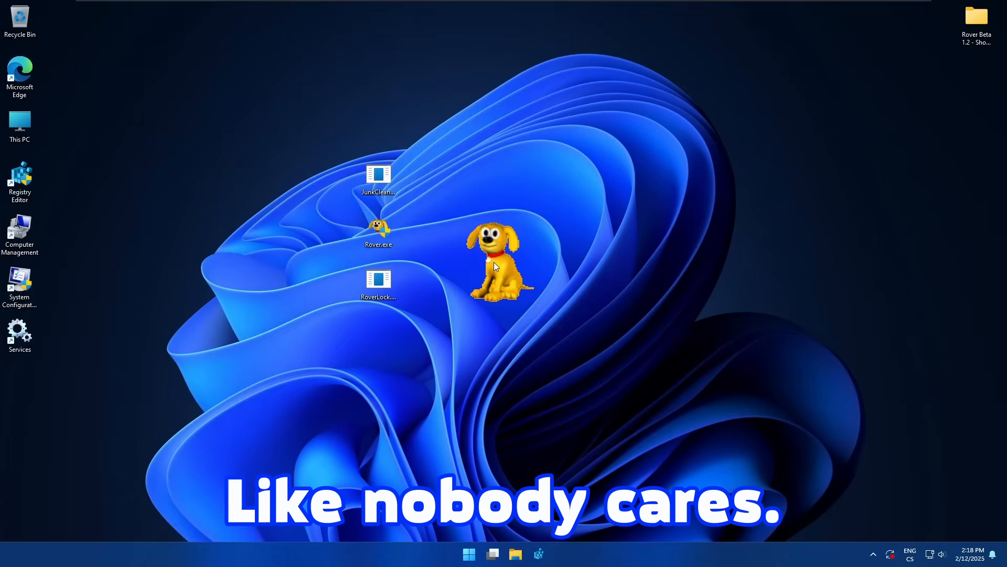
# - Apply a Pattern brush fill with red value 255 over the whole screen
pyautogui.rightClick(502, 263)
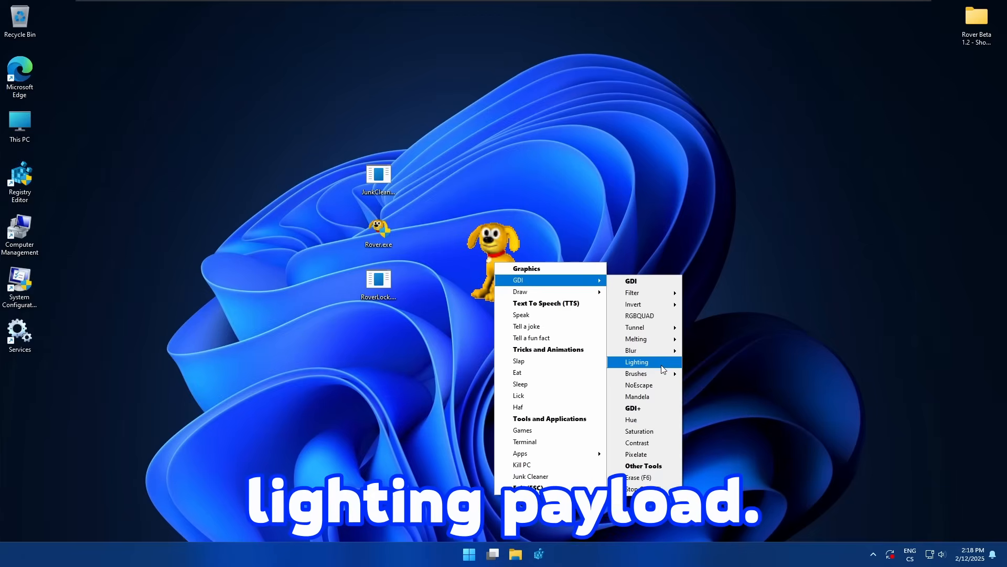
pyautogui.moveTo(636, 373)
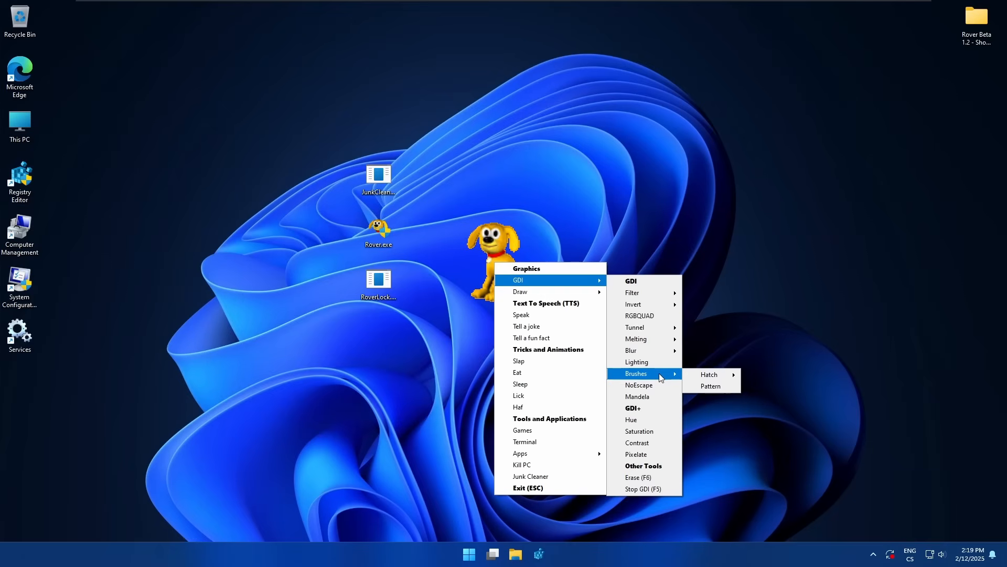
pyautogui.moveTo(709, 374)
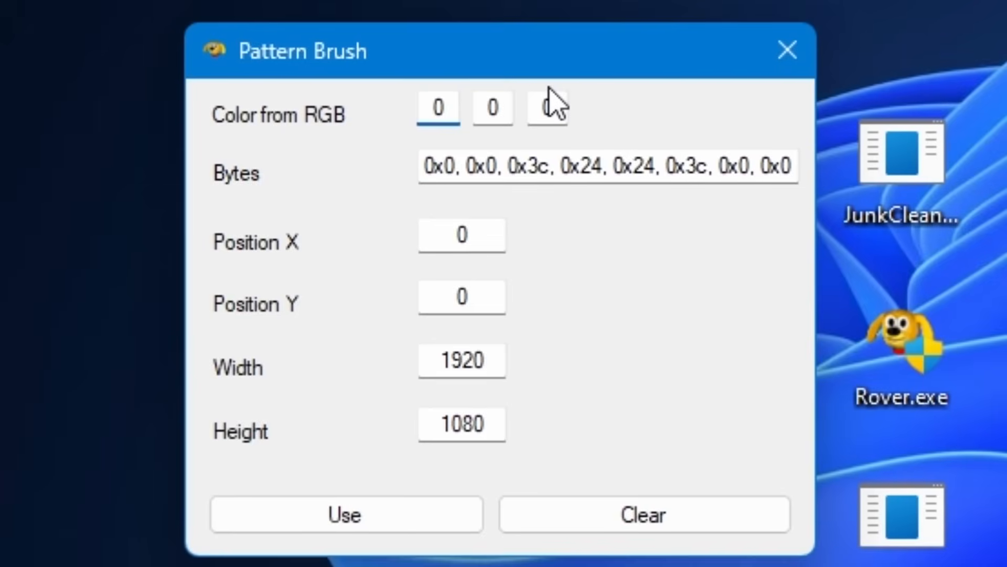
pyautogui.write('255')
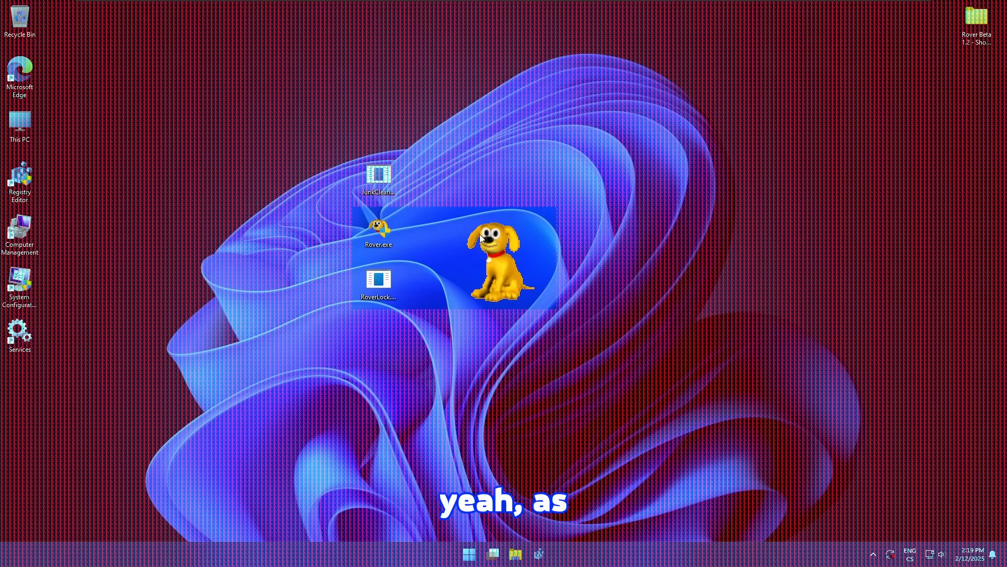
# - Run the NoEscape GDI effect, clearing the red pattern overlay
pyautogui.rightClick(495, 263)
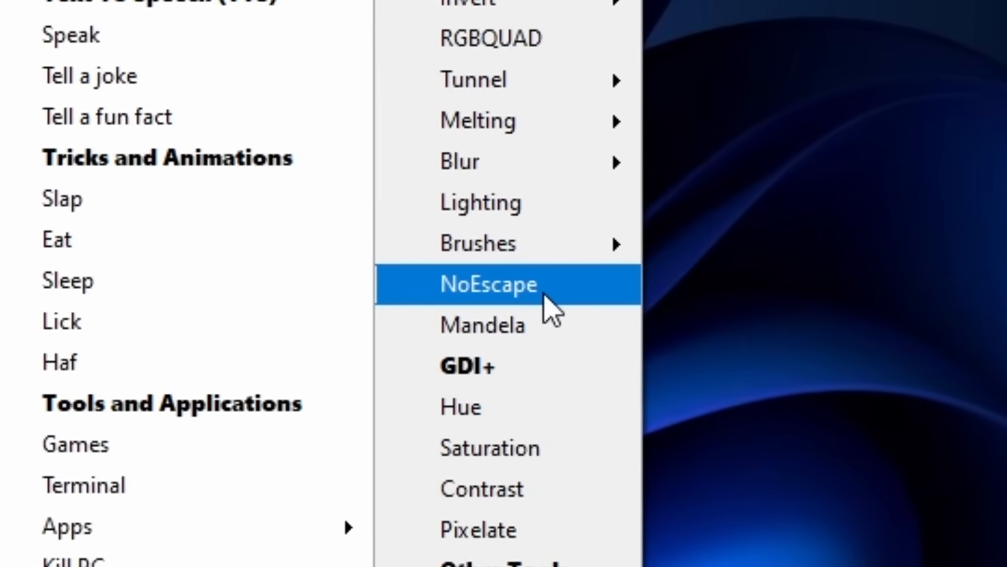
pyautogui.click(488, 285)
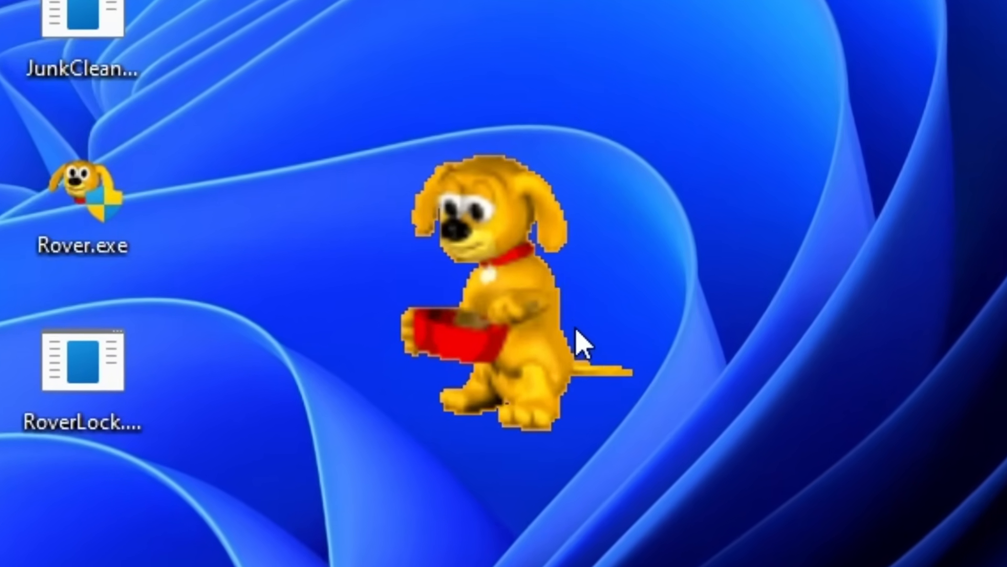
# - Browse Rover's GDI effects, running Mandela and Lighting, then apply Contrast
pyautogui.rightClick(488, 290)
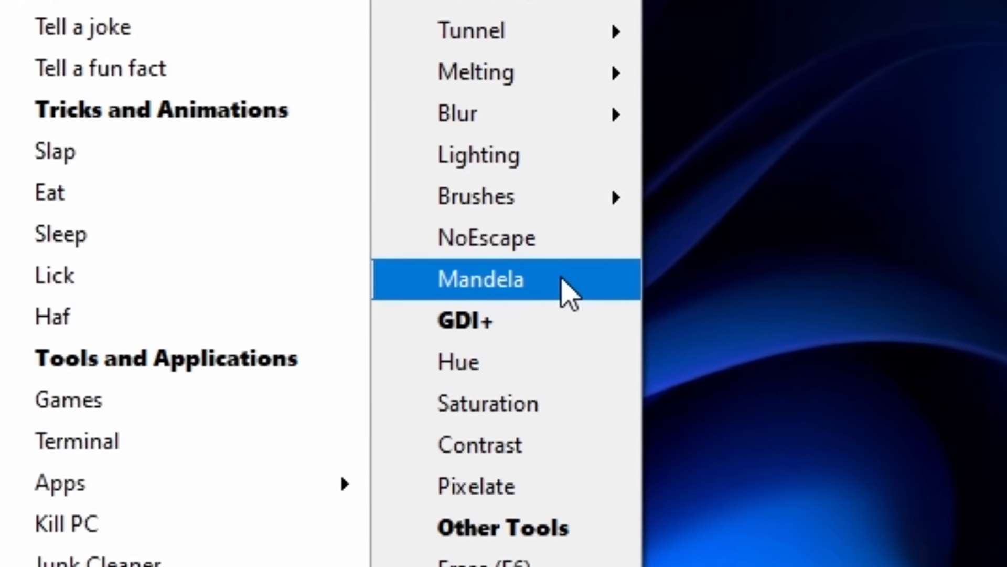
pyautogui.click(480, 279)
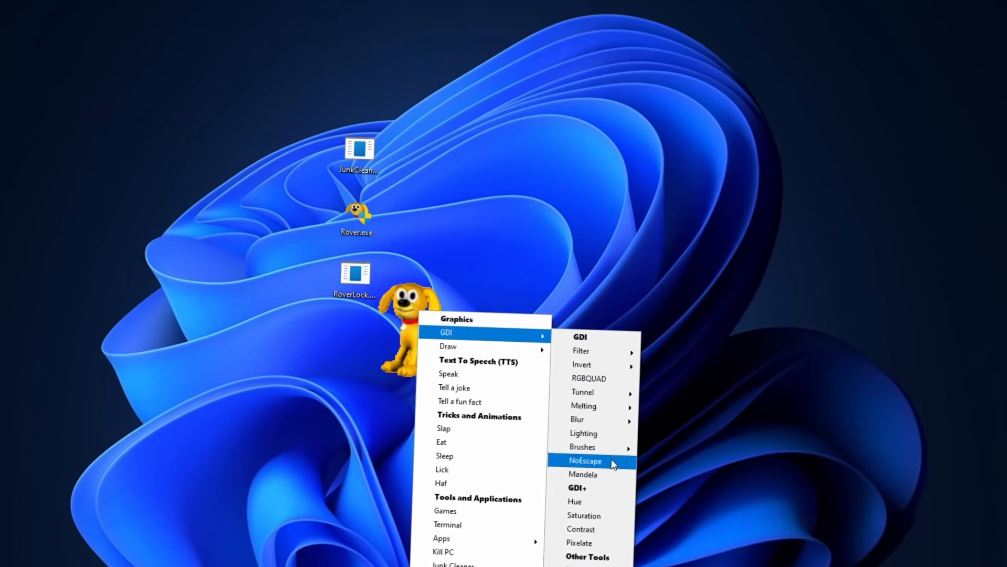
pyautogui.moveTo(616, 482)
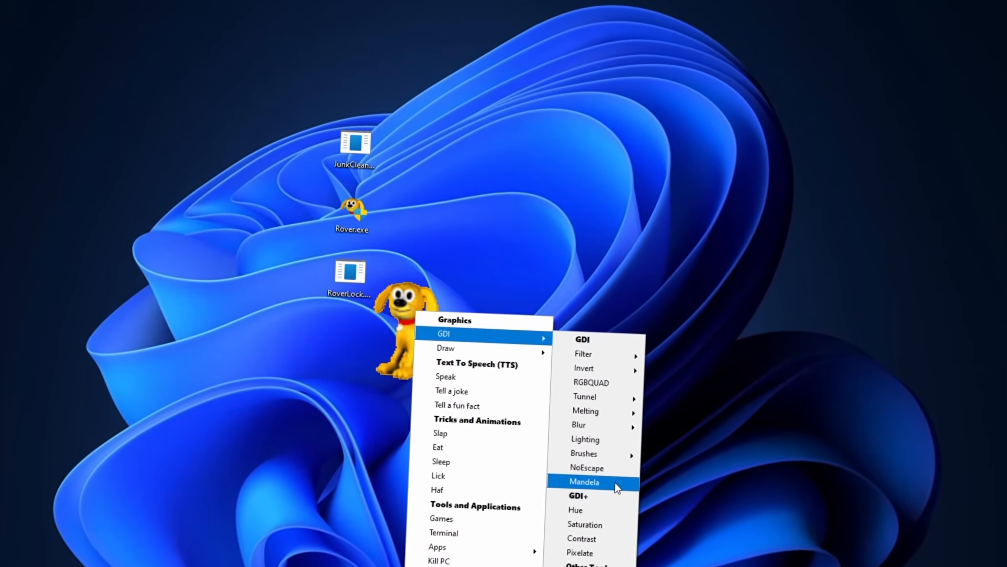
pyautogui.click(585, 482)
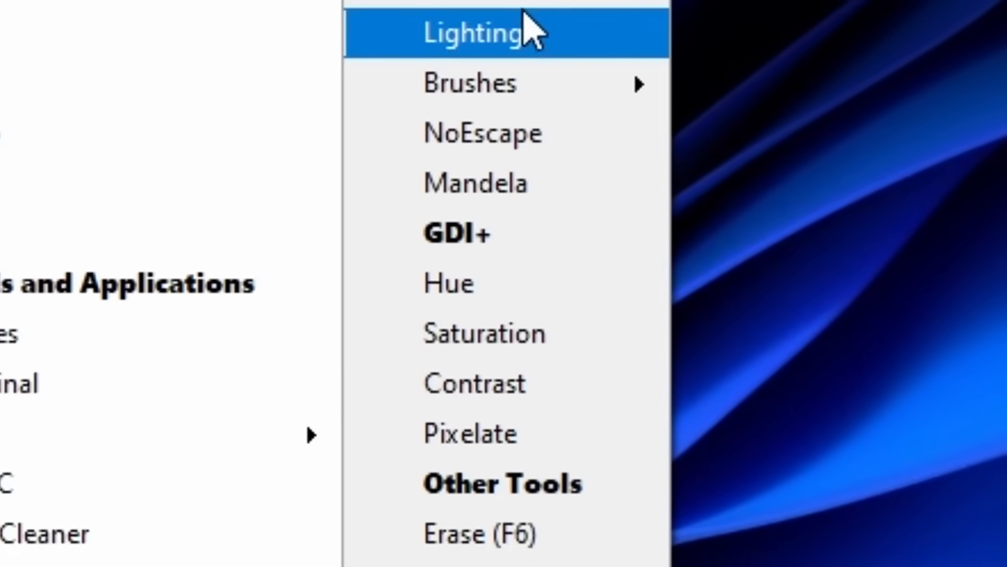
pyautogui.click(482, 33)
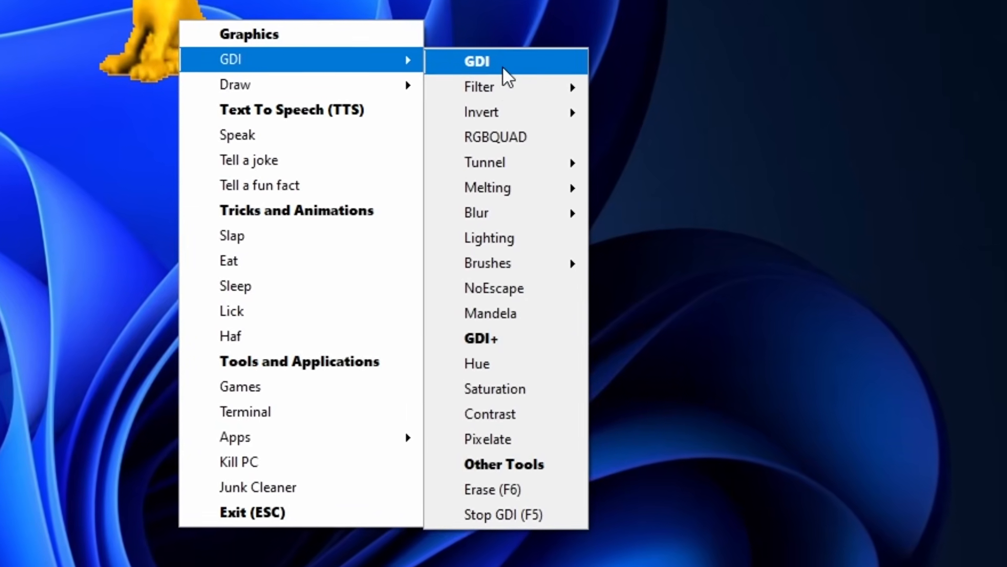
pyautogui.moveTo(488, 80)
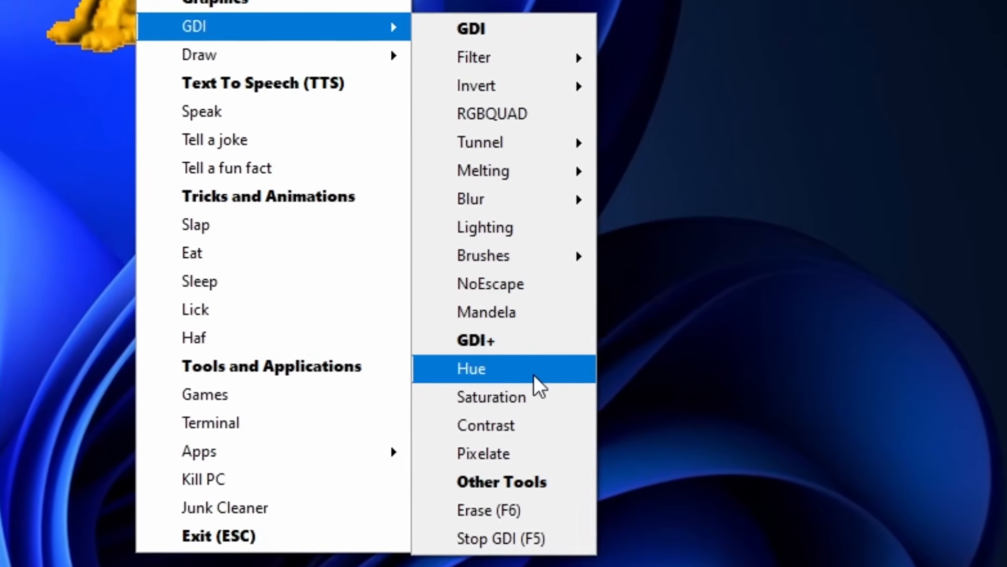
pyautogui.click(470, 368)
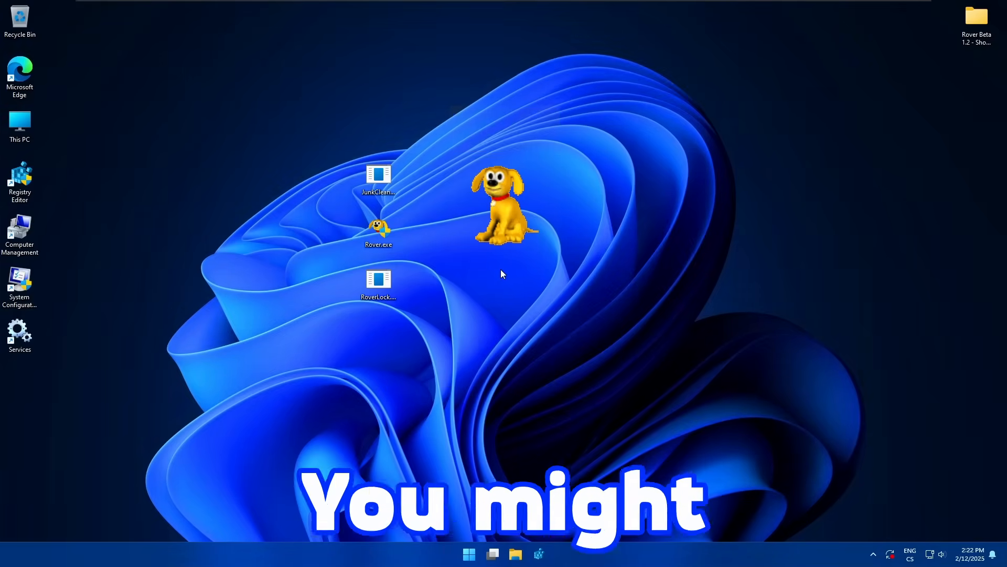
pyautogui.moveTo(568, 385)
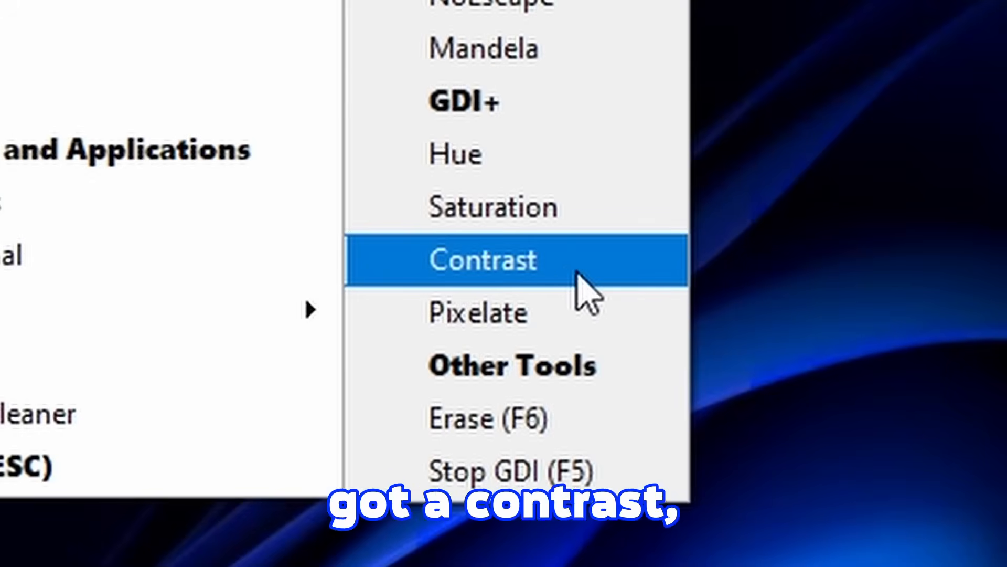
pyautogui.click(482, 261)
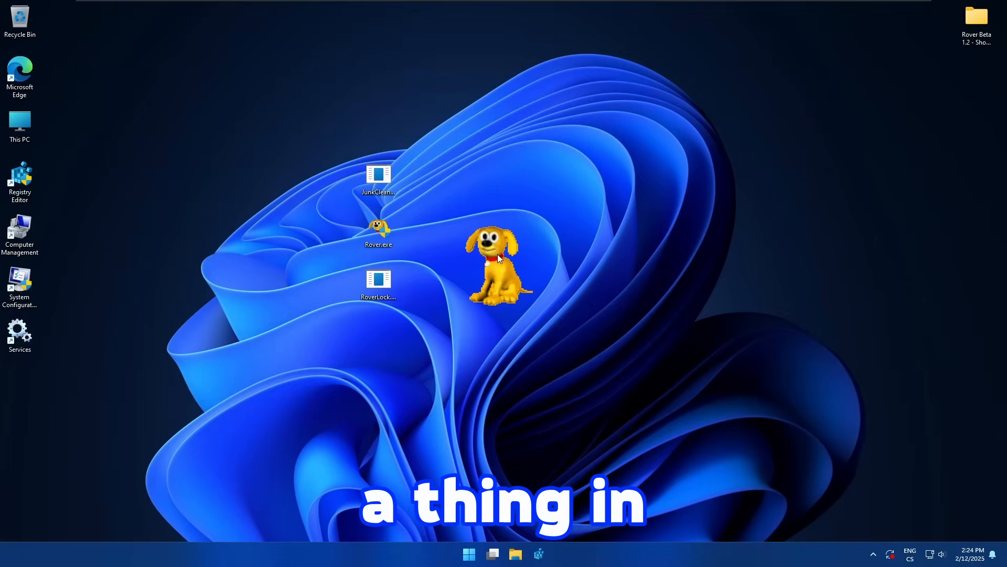
# - Have Rover tell a fun fact, then send him the insult 'Fuck you annoying idiot' so he leaves
pyautogui.rightClick(497, 266)
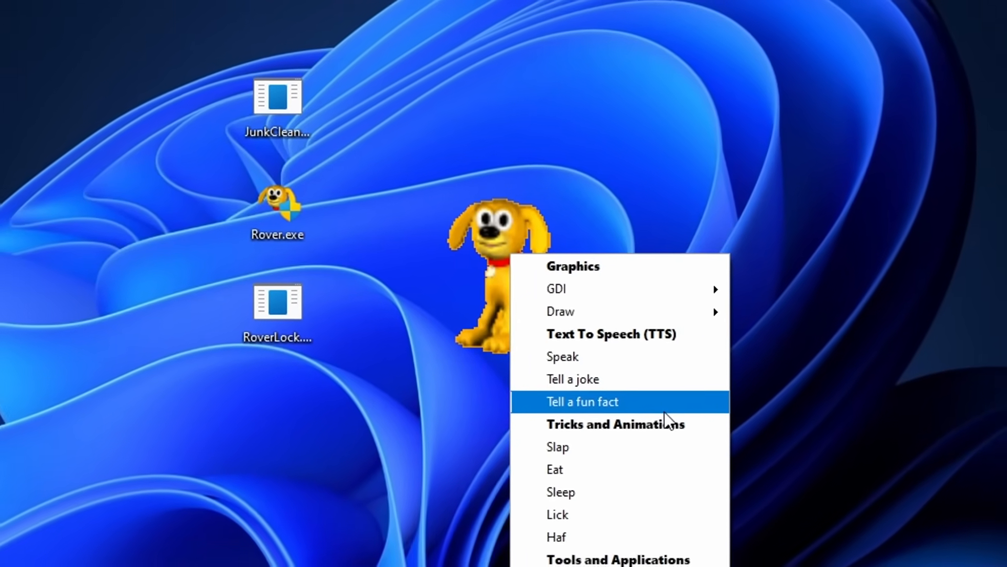
pyautogui.click(582, 401)
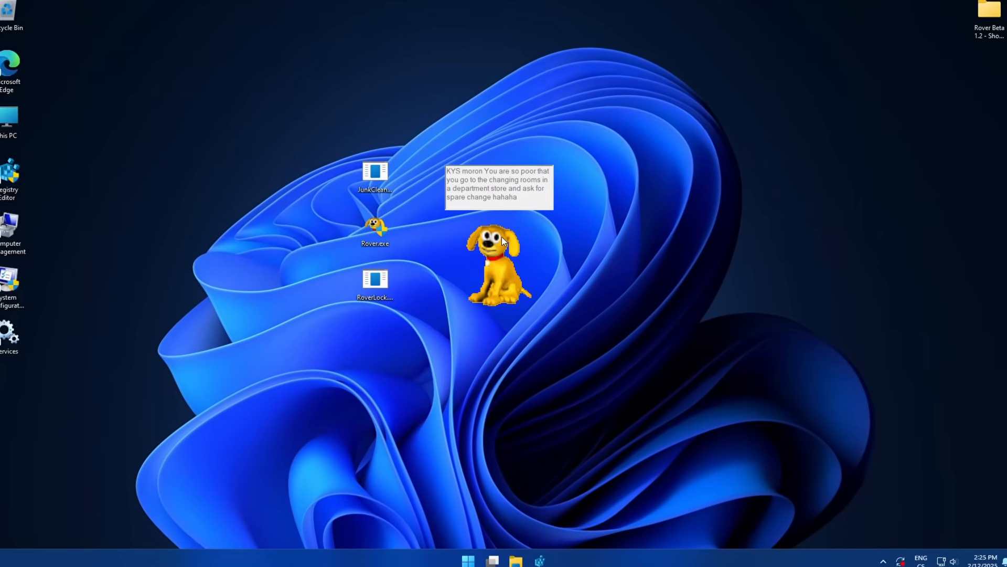
pyautogui.rightClick(497, 264)
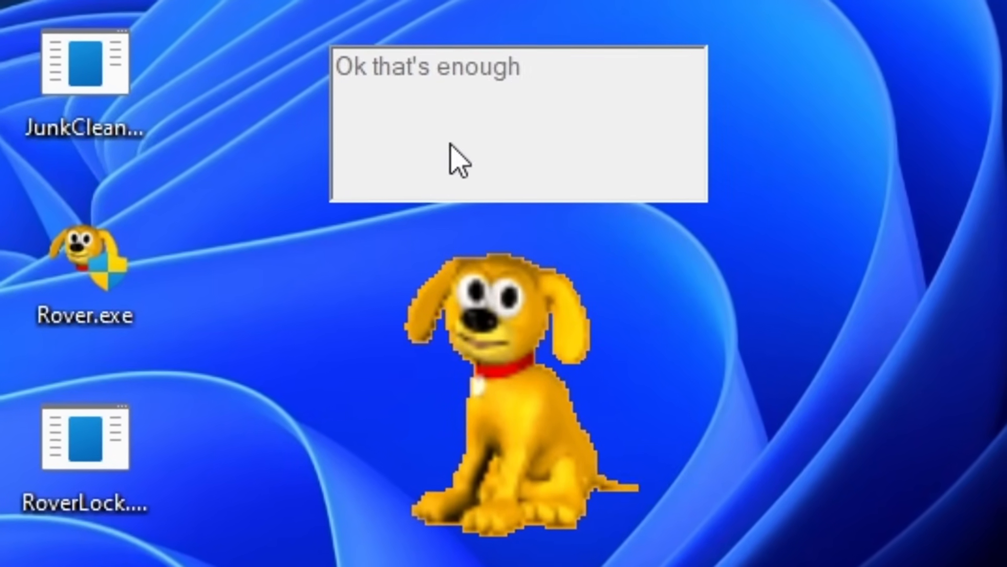
pyautogui.write('Fuck you annoying idiot')
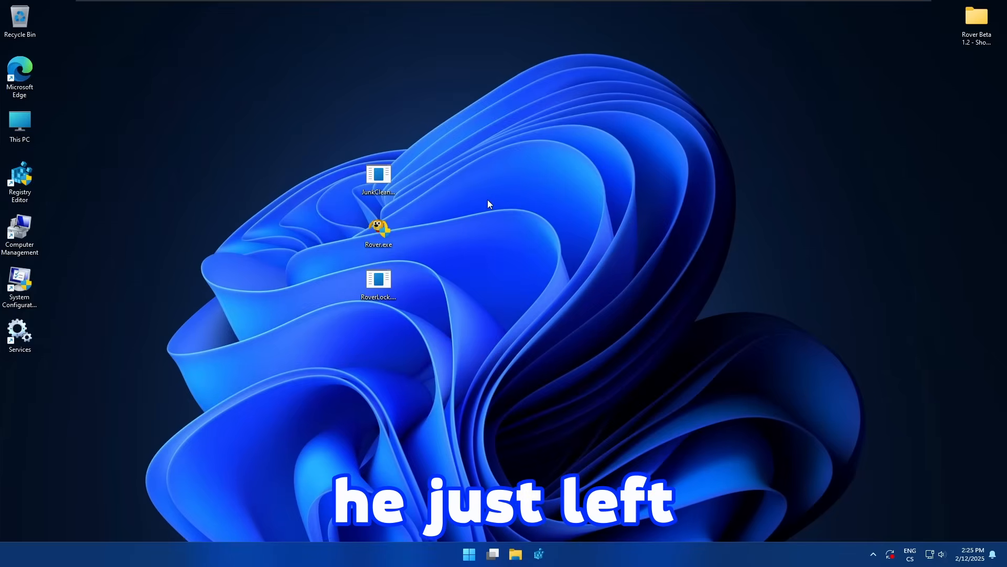
pyautogui.moveTo(486, 223)
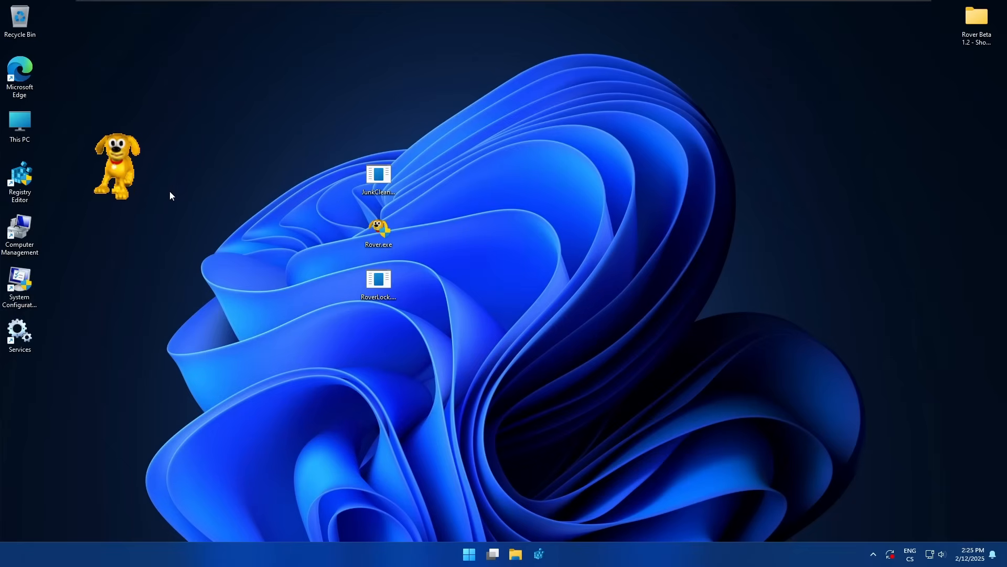
# - Relaunch Rover so he promises to be nice, then play a Tricks and Animations item
pyautogui.doubleClick(378, 228)
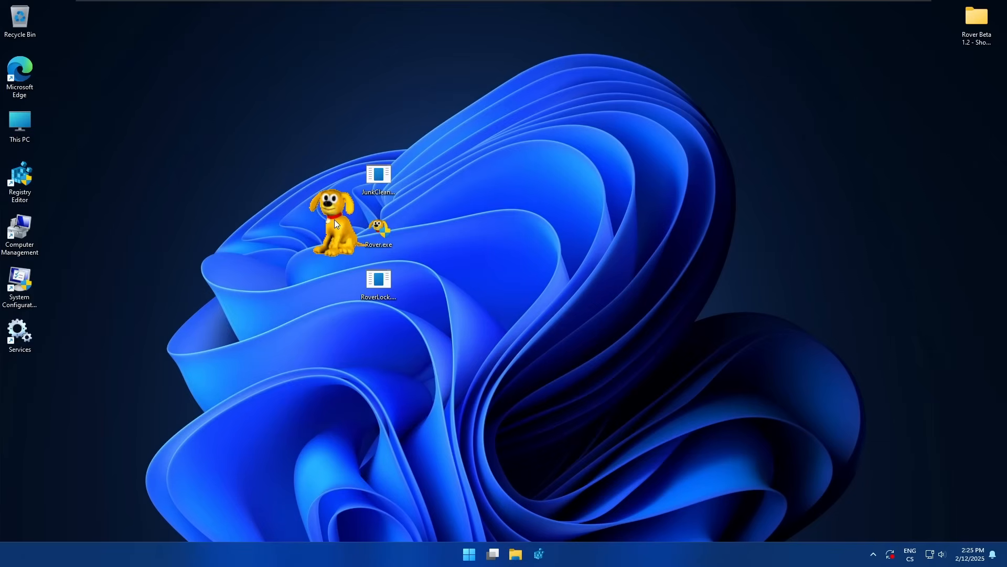
pyautogui.rightClick(334, 225)
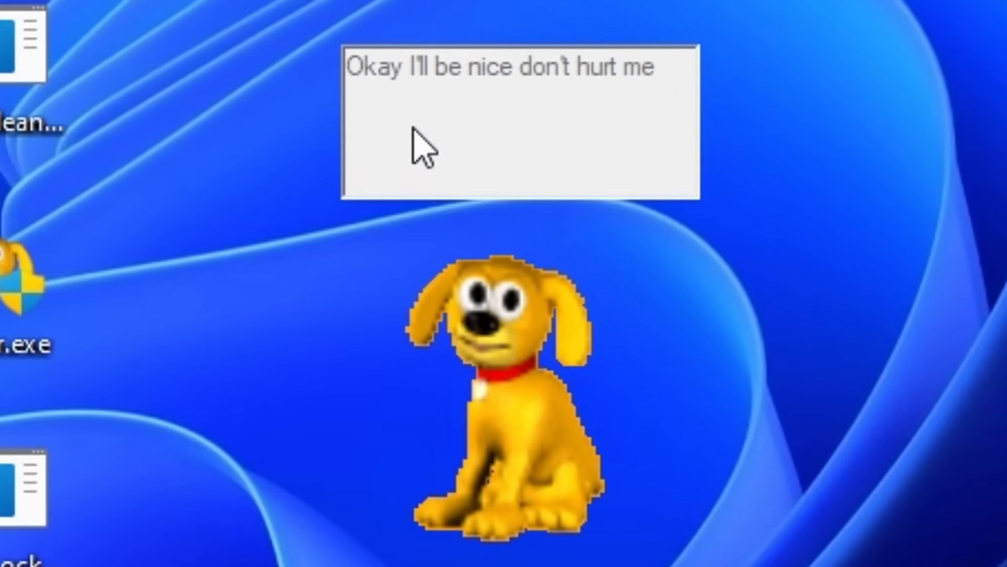
pyautogui.rightClick(494, 251)
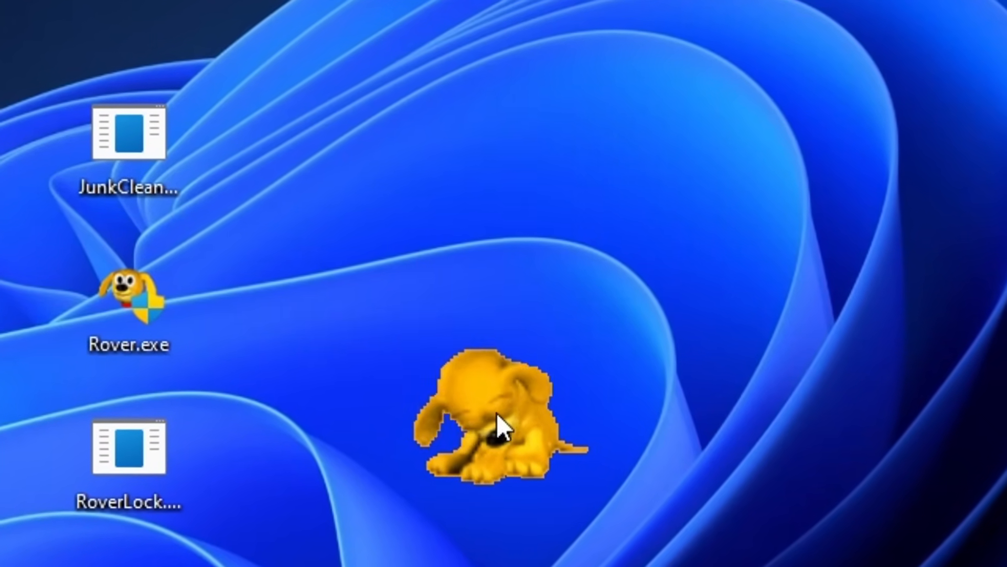
pyautogui.click(497, 412)
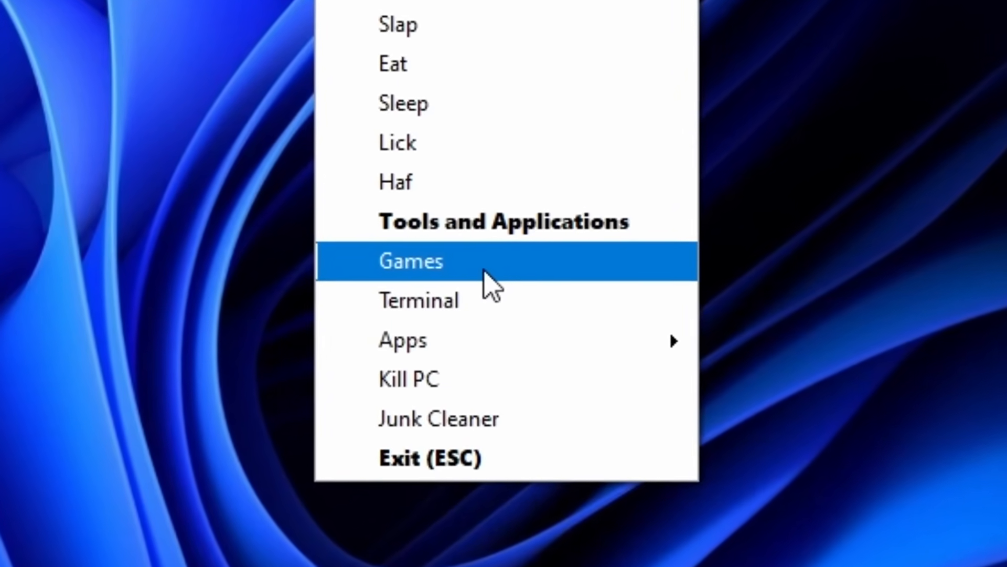
# - Launch Rover's games, then RoverNET2.0 on google.com, close it, and start RoverPAINT
pyautogui.click(411, 261)
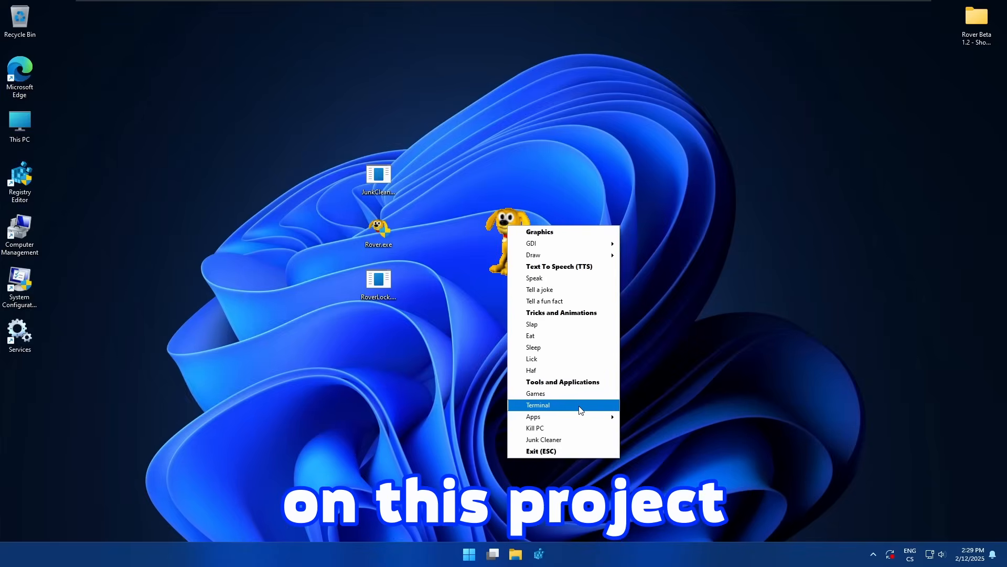
pyautogui.moveTo(533, 417)
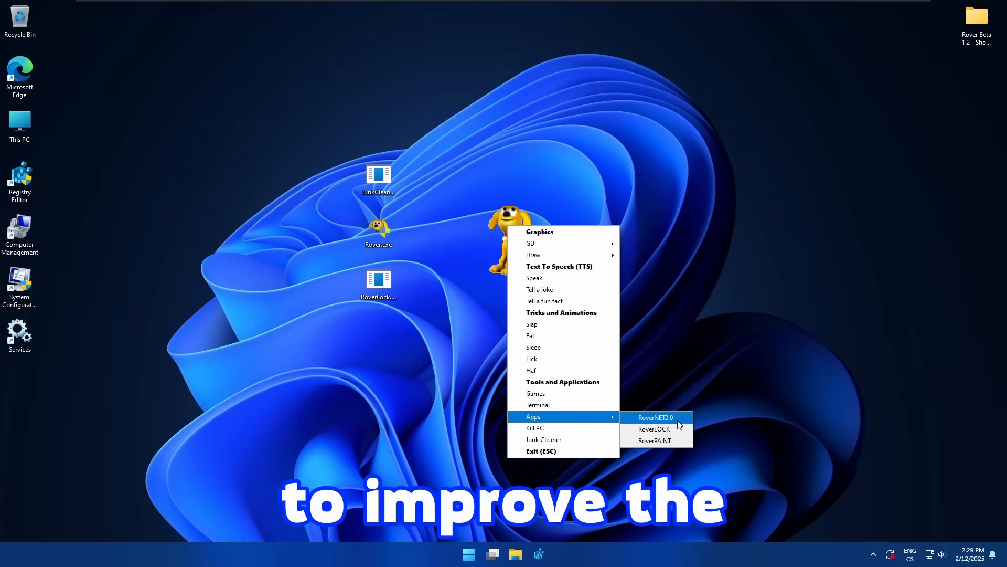
pyautogui.click(654, 416)
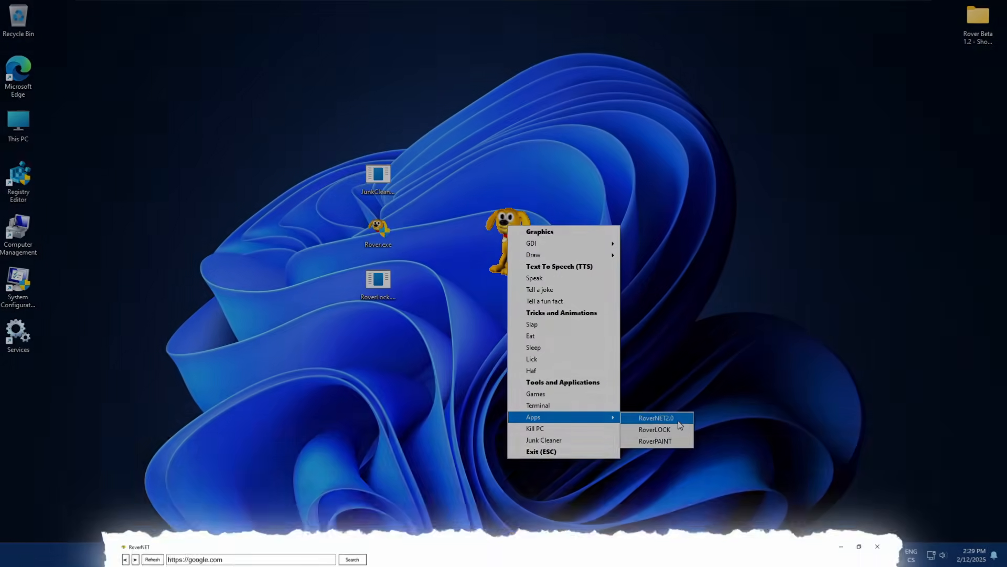
pyautogui.click(654, 418)
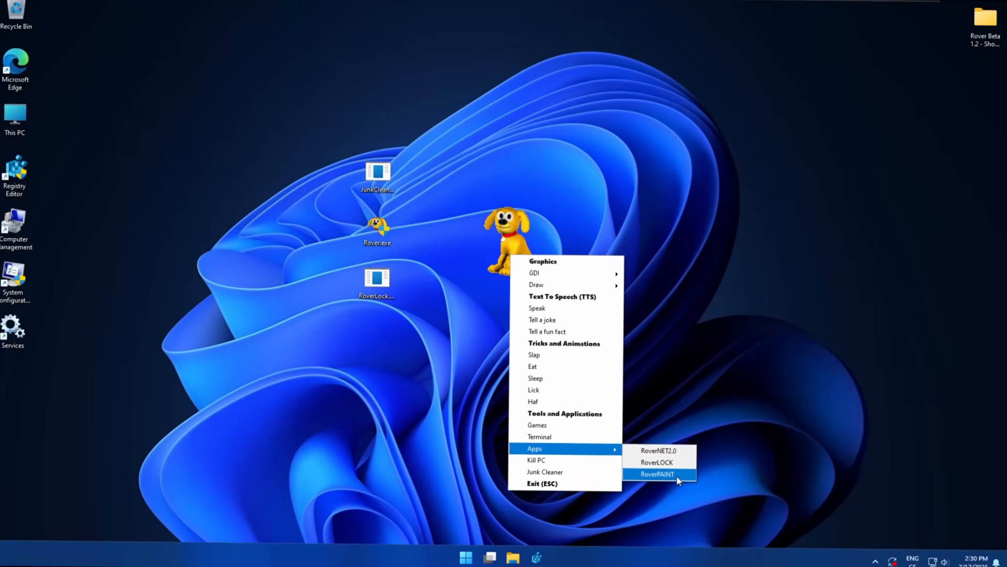
pyautogui.click(656, 473)
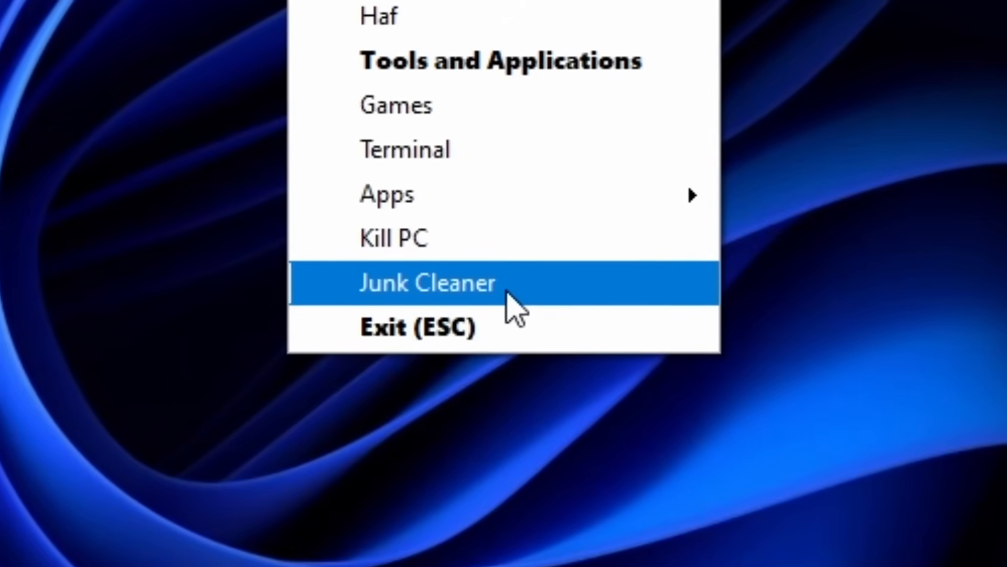
# - Run the Junk Cleaner tool from Rover's right-click menu three times in a row
pyautogui.click(427, 282)
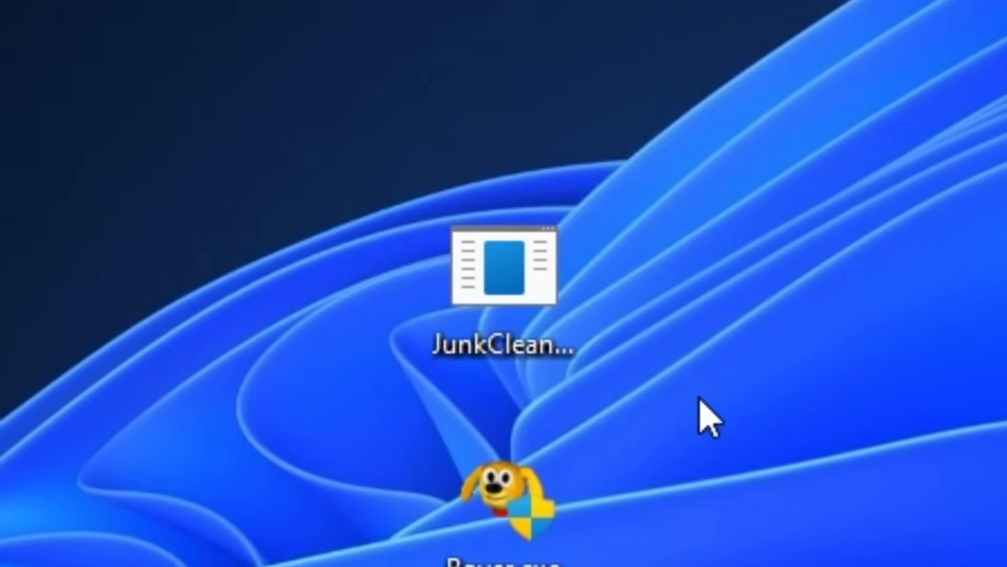
pyautogui.rightClick(556, 245)
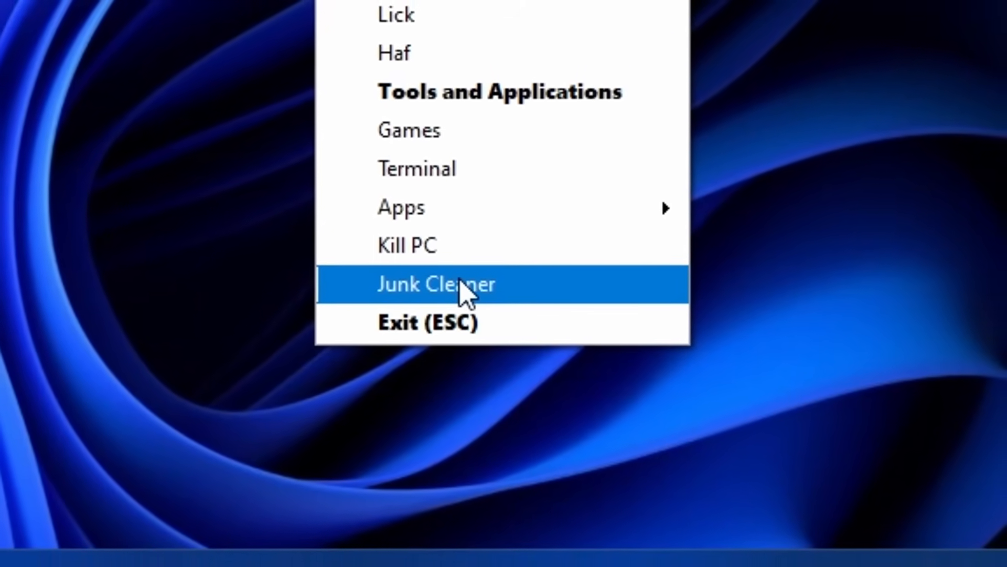
pyautogui.click(437, 285)
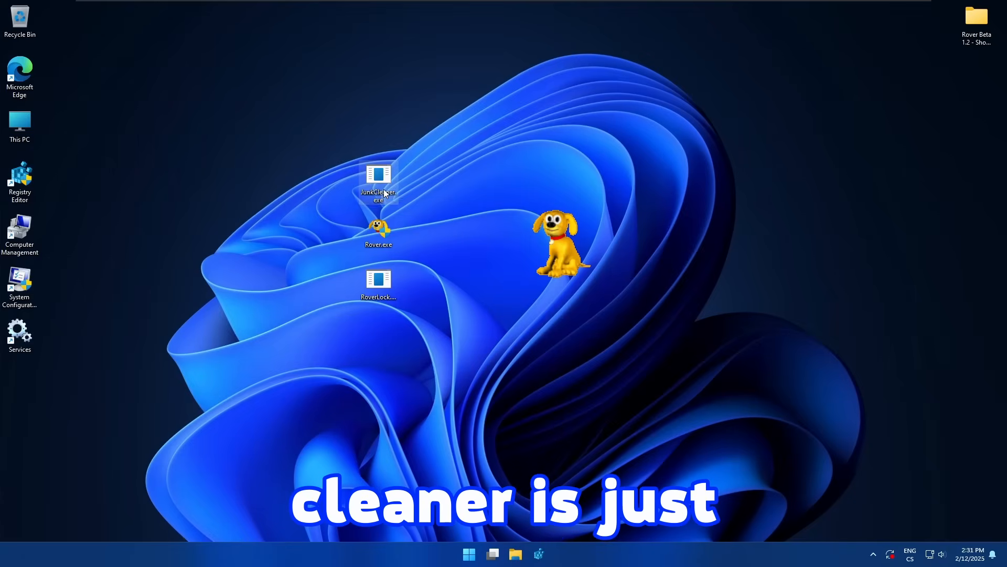
pyautogui.rightClick(557, 244)
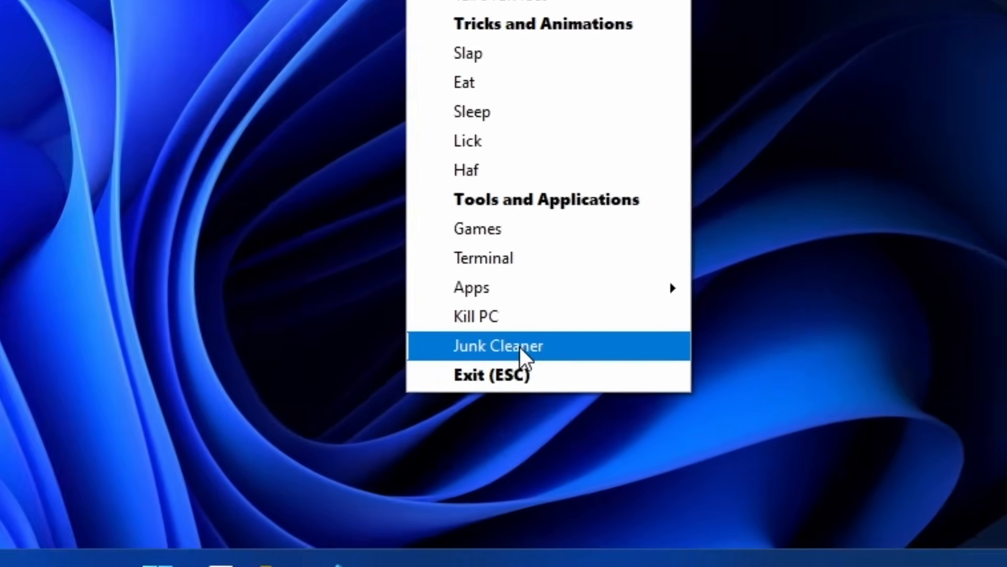
pyautogui.click(498, 345)
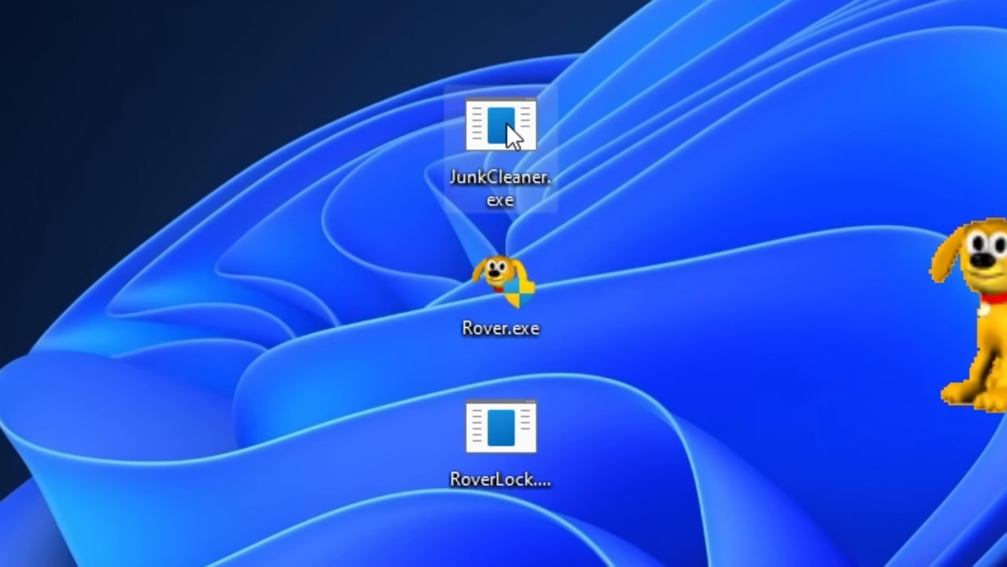
# - Launch the standalone JunkCleaner.exe from the desktop and let it clean
pyautogui.doubleClick(501, 122)
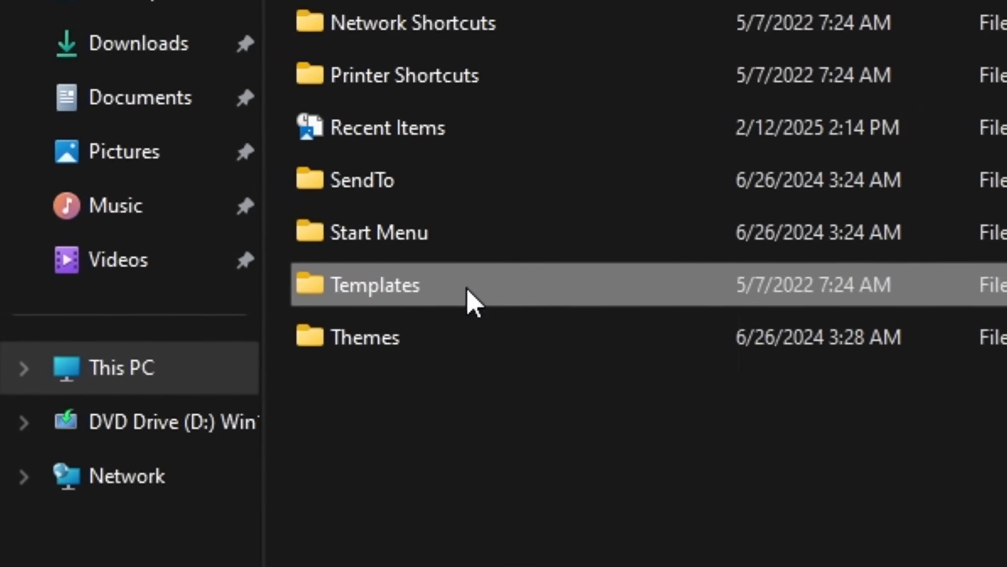
# - Open the Templates folder in the profile listing, then close File Explorer
pyautogui.doubleClick(366, 284)
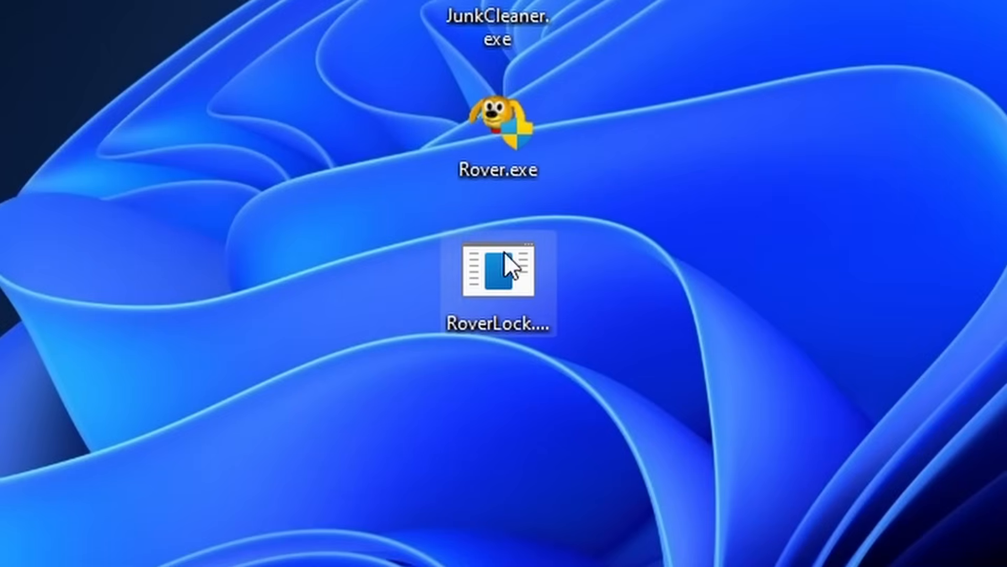
# - Launch RoverLock and encrypt JunkCleaner.exe with a password into JunkCleaner.exe!lock_
pyautogui.doubleClick(497, 270)
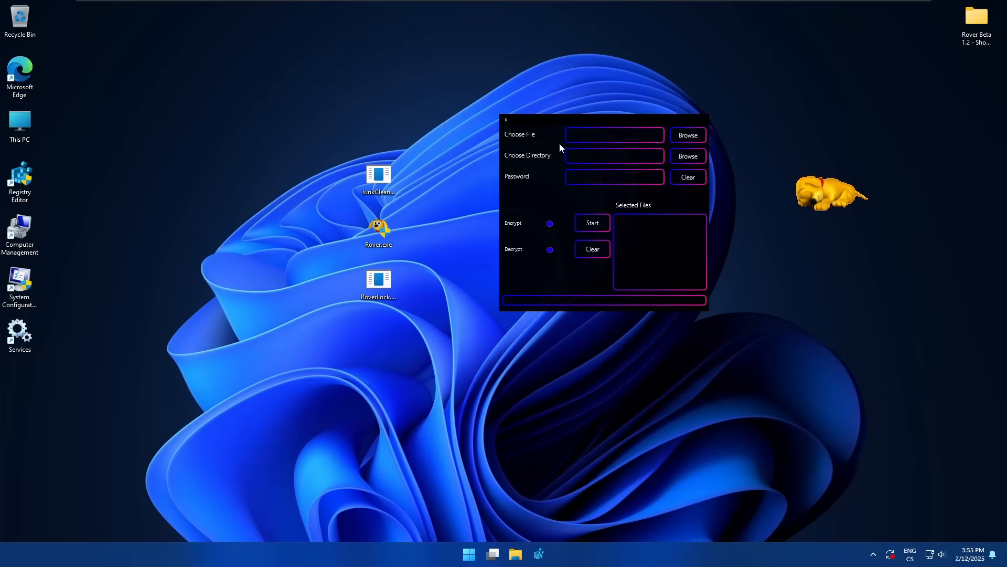
pyautogui.click(686, 135)
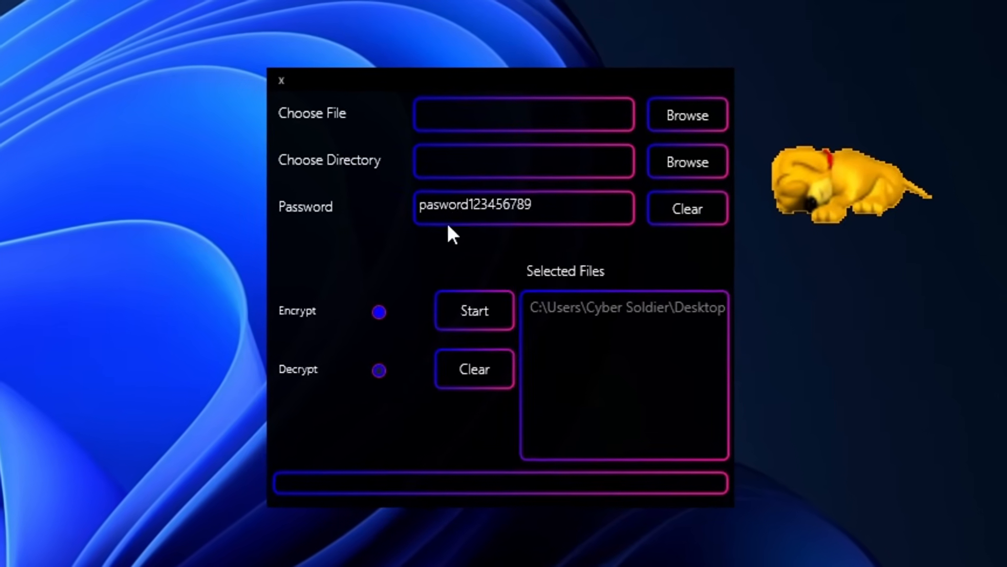
pyautogui.click(686, 114)
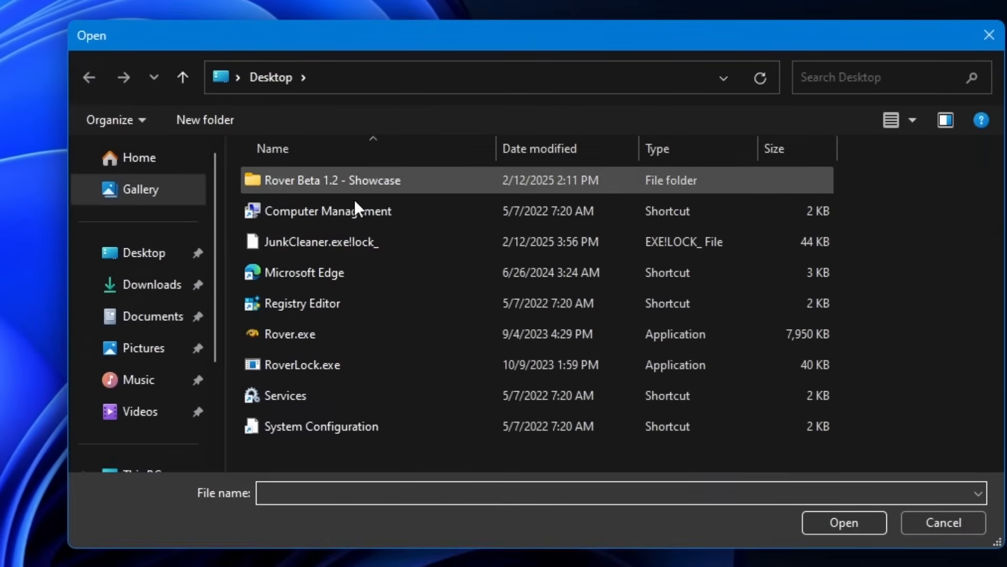